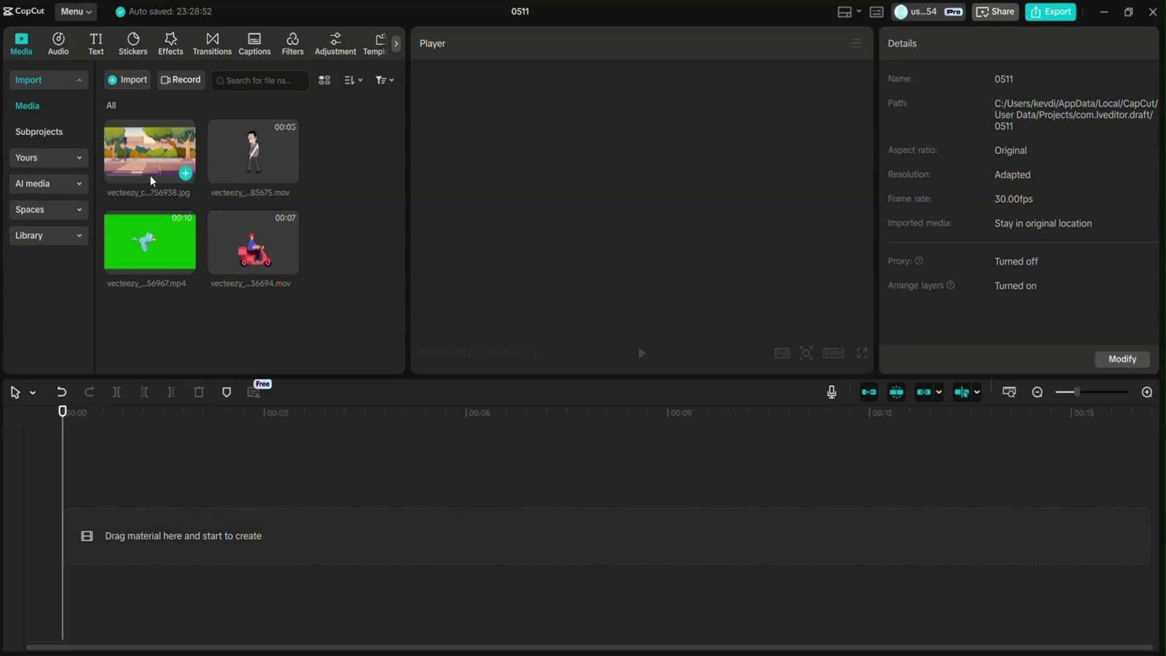
Place the city street background on the timeline and lengthen it to 12 seconds
drag(150, 150, 298, 525)
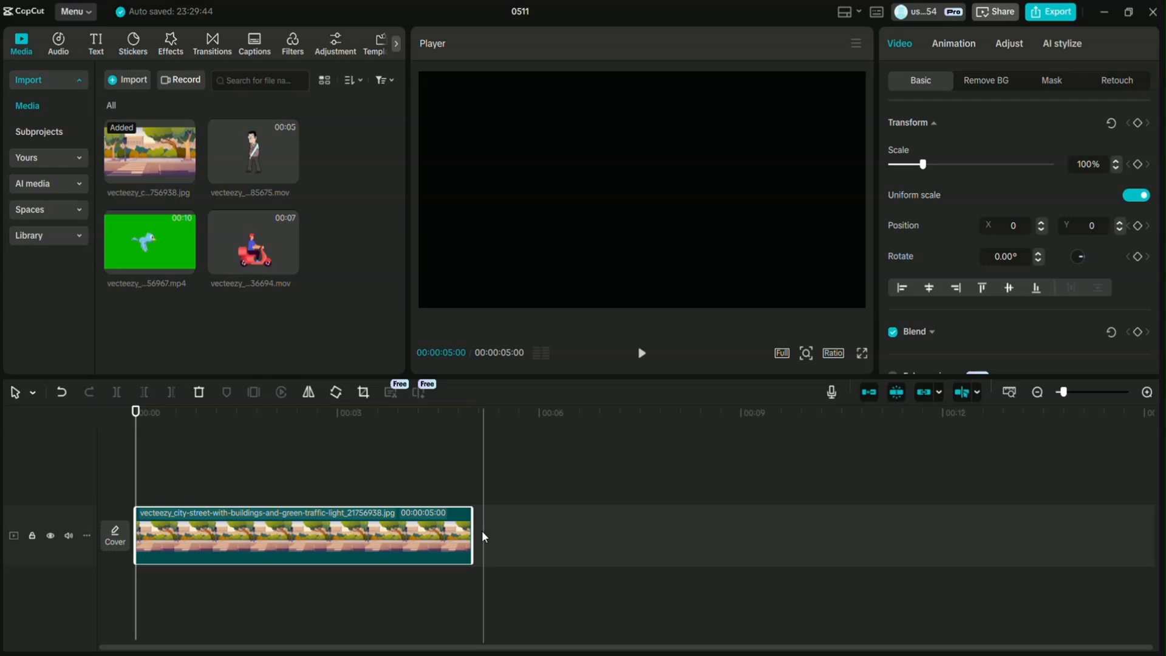
drag(484, 536, 933, 536)
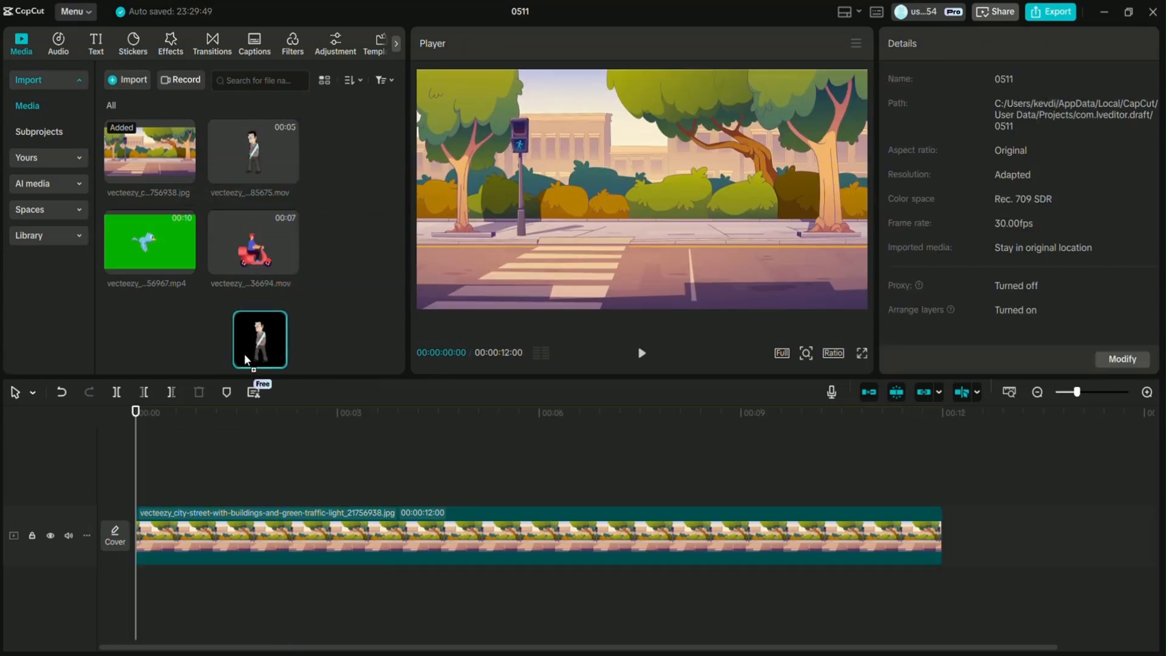
Place the walking man .mov clip on a track above the street background
drag(260, 339, 141, 476)
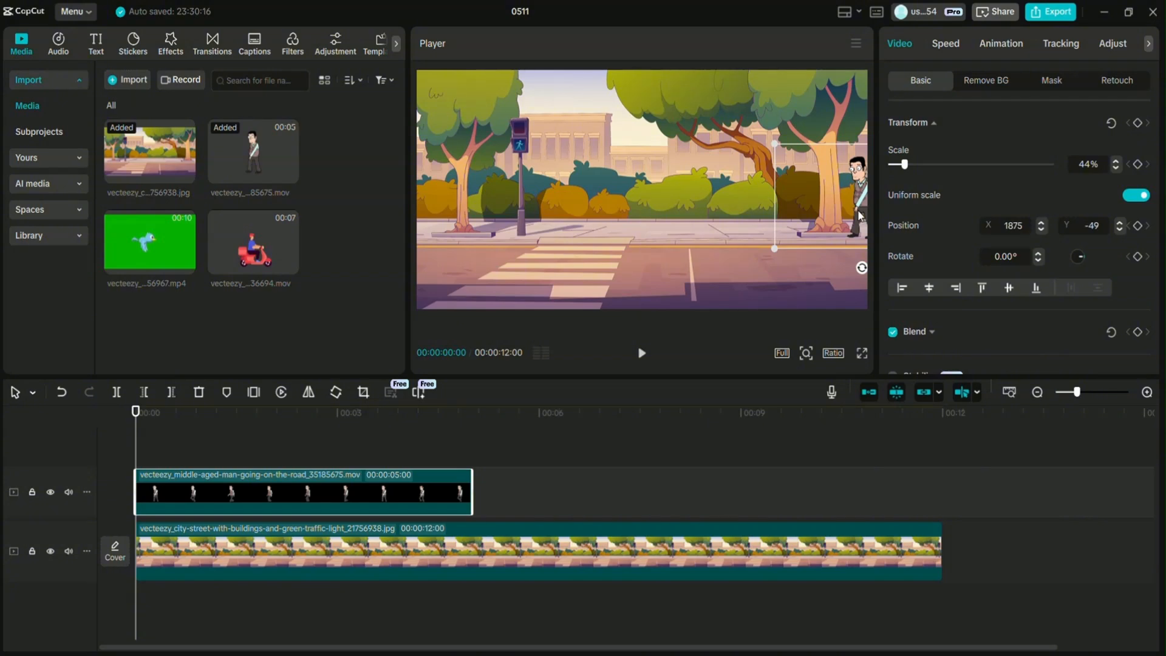
mouse_move(850, 216)
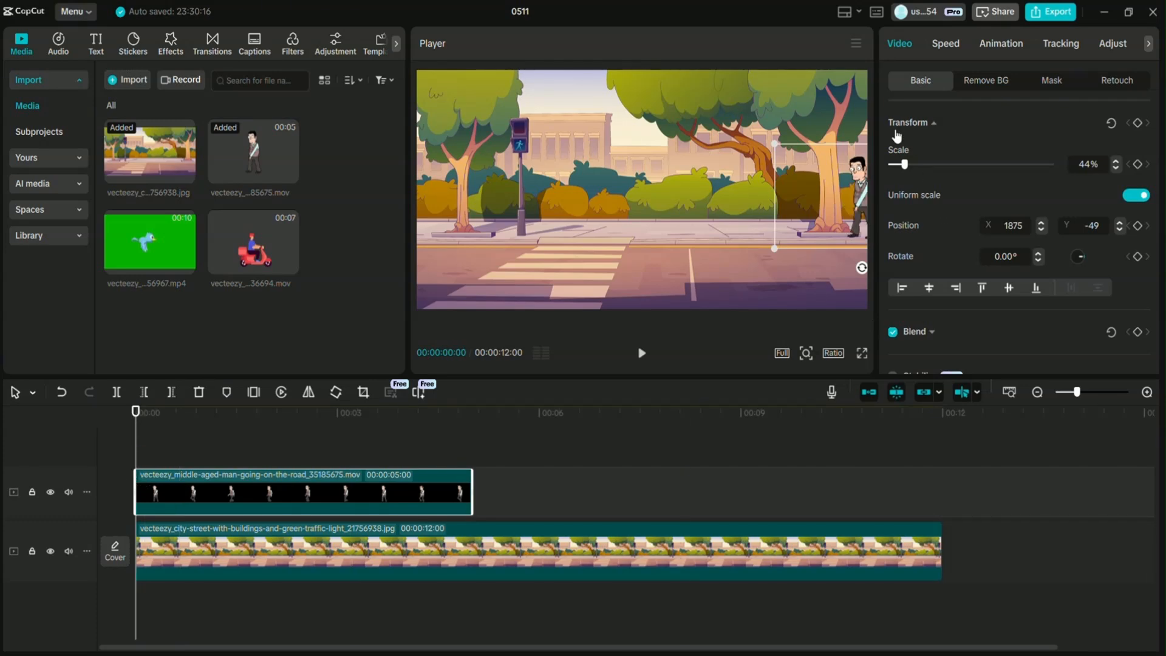
mouse_move(1036, 127)
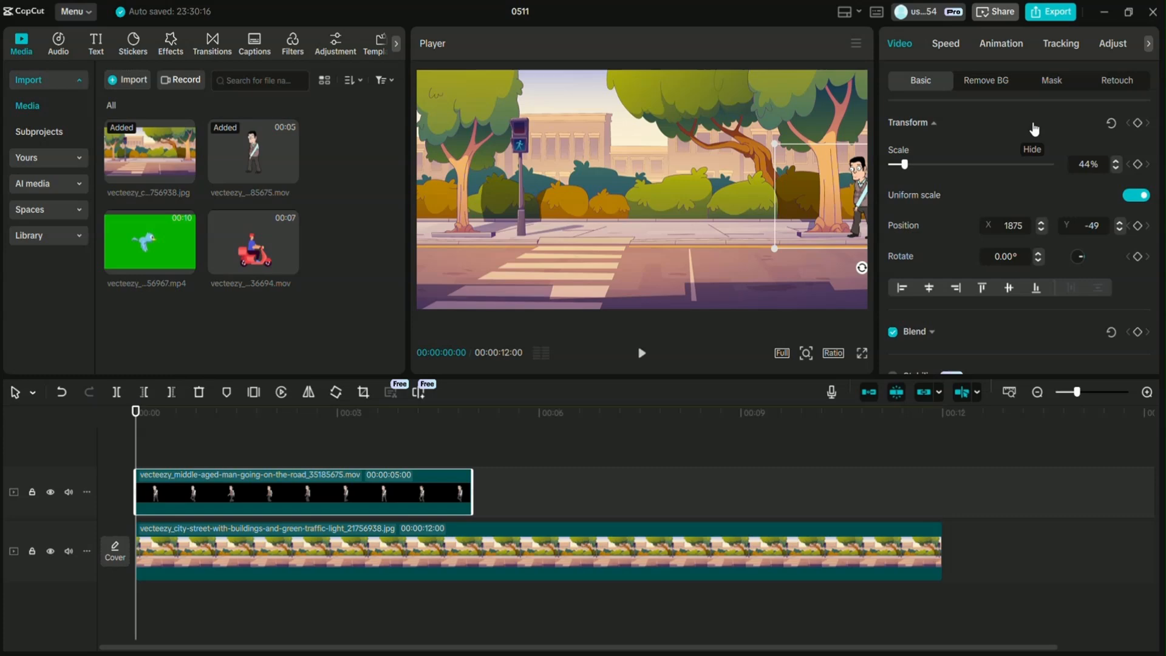
mouse_move(1139, 124)
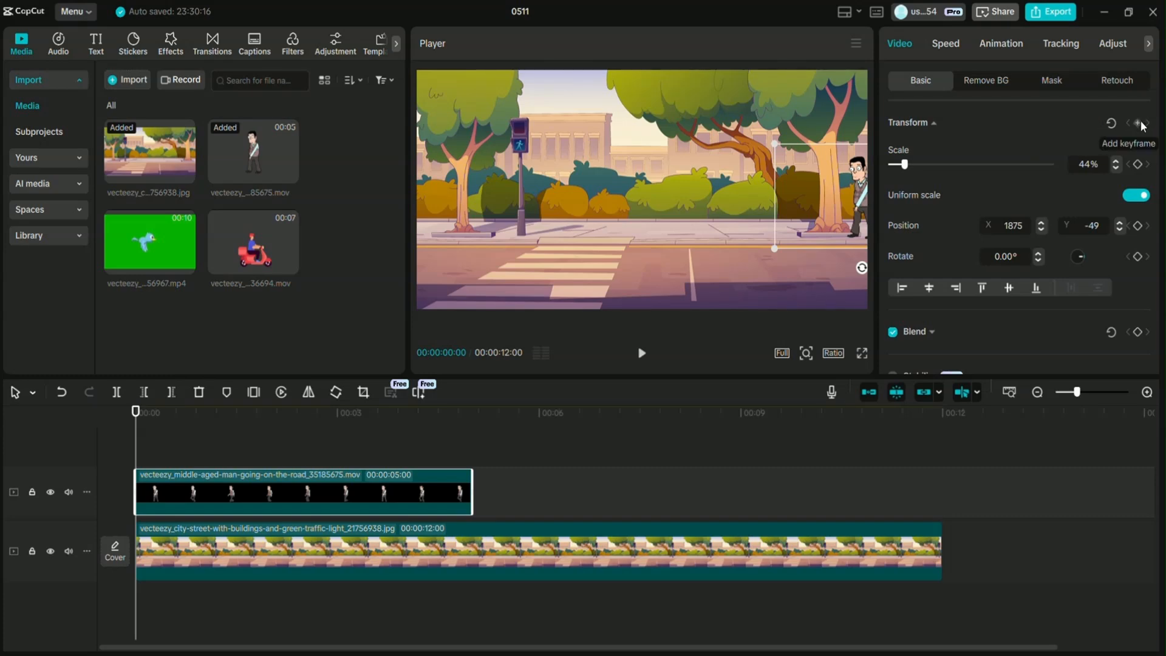
Keyframe the man's start position, then move him to mid-street about 1.5 seconds in
click(1141, 124)
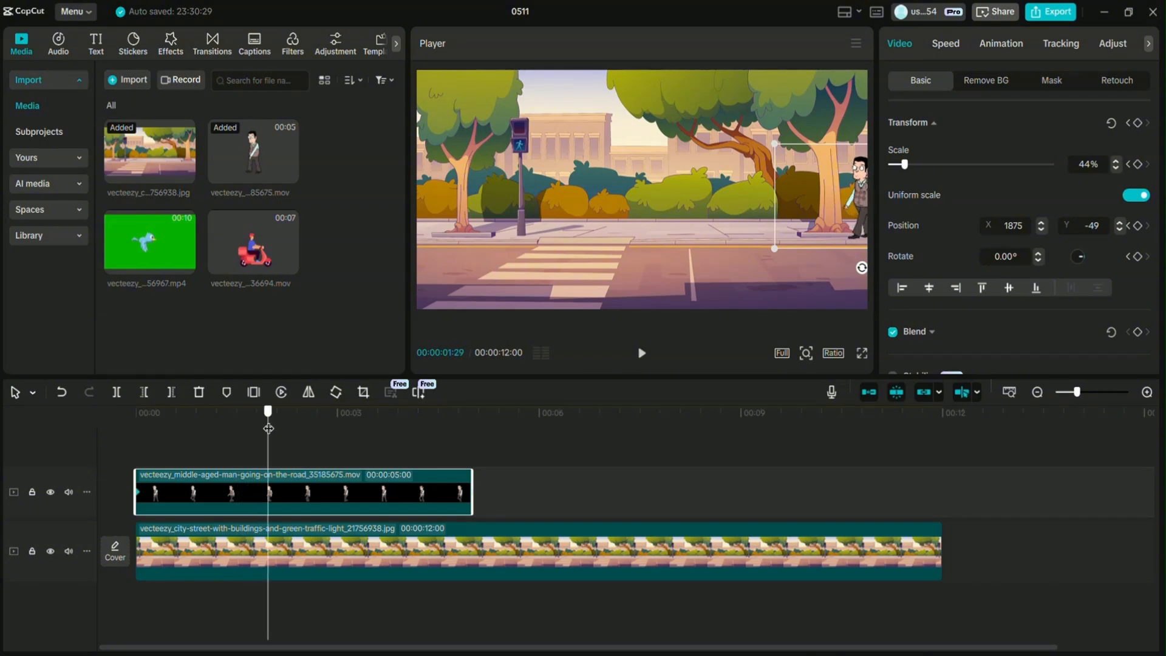
drag(267, 410, 260, 410)
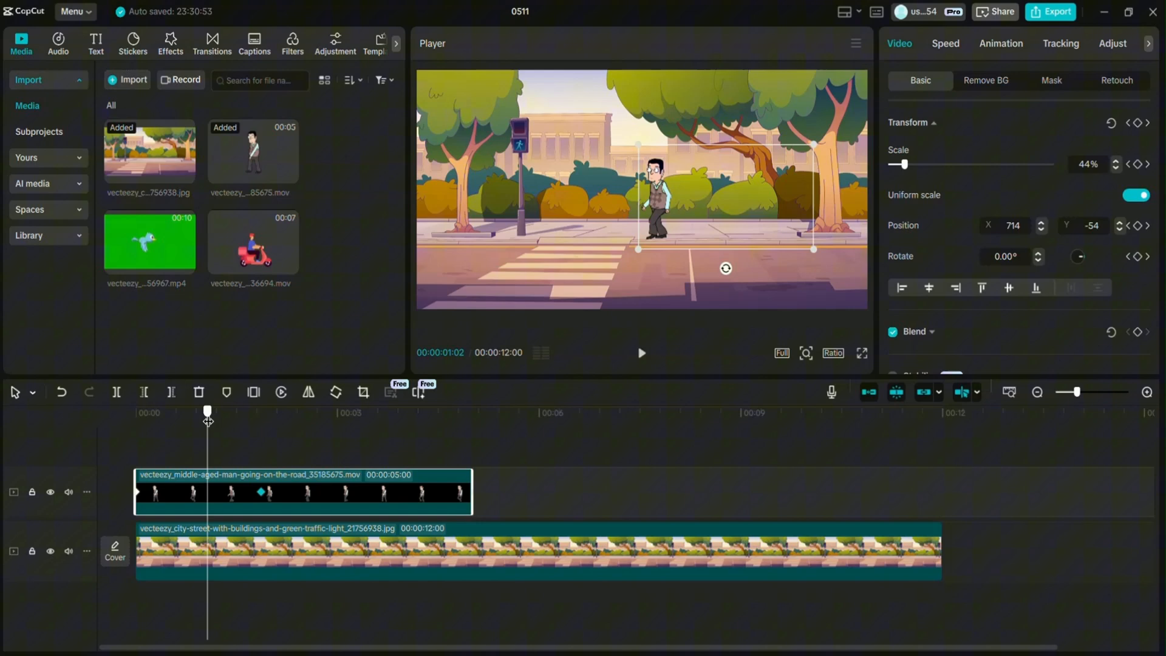
drag(207, 409, 135, 410)
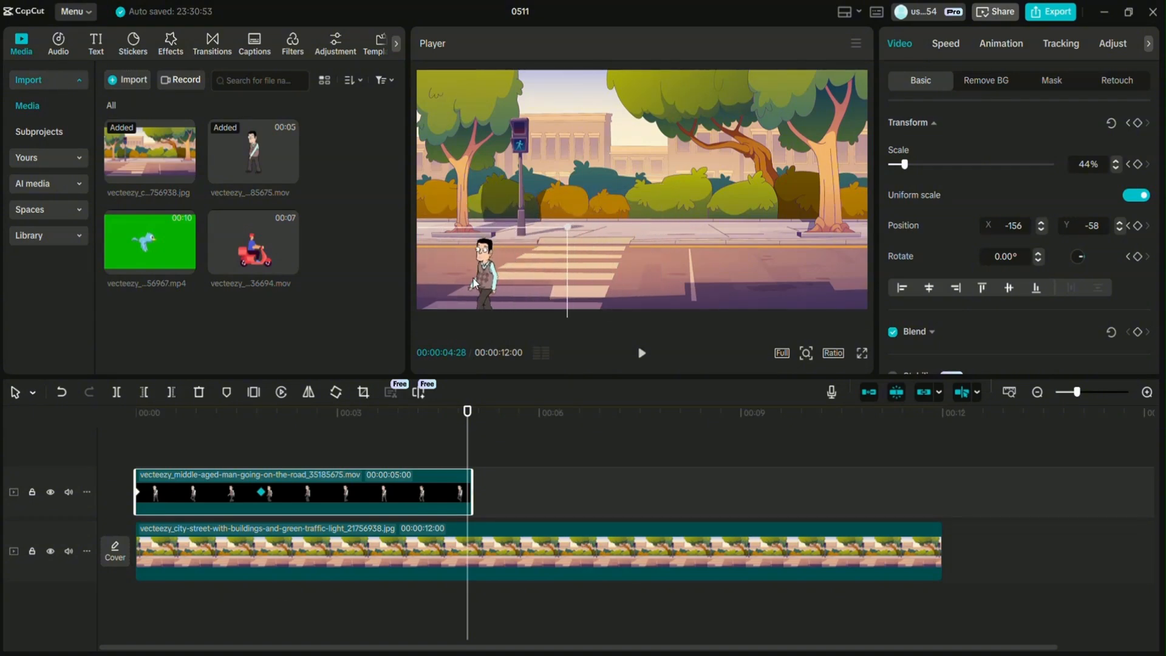
Move the man to the bottom-left corner and enlarge him to 110% at the clip's end
drag(475, 281, 543, 266)
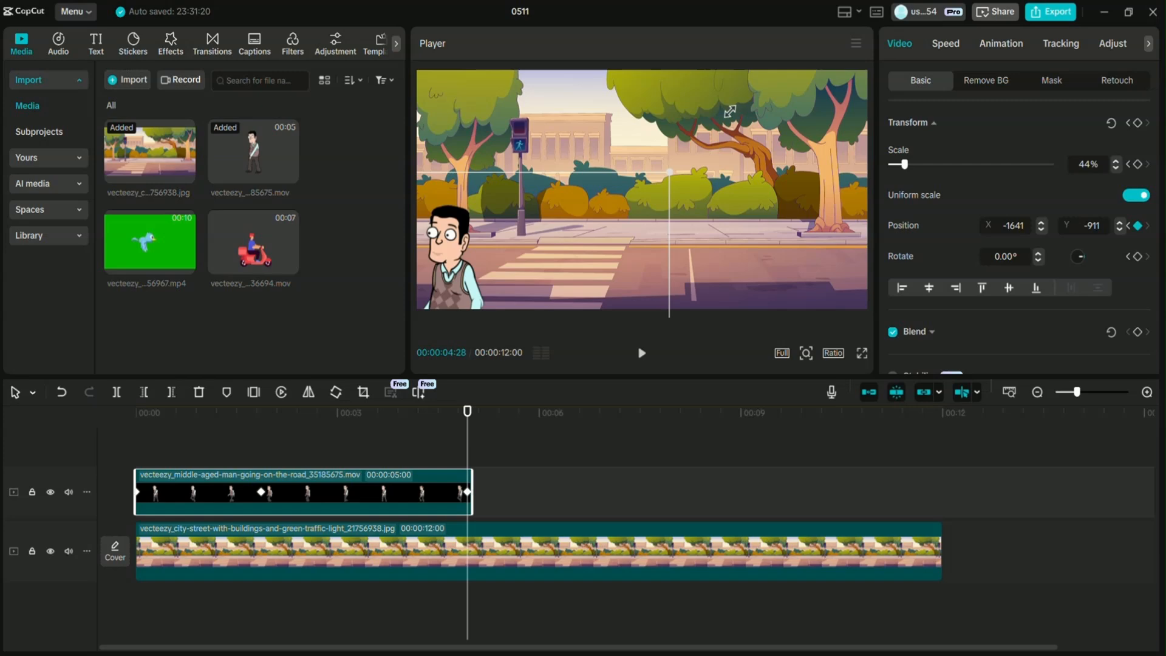
drag(904, 164, 928, 164)
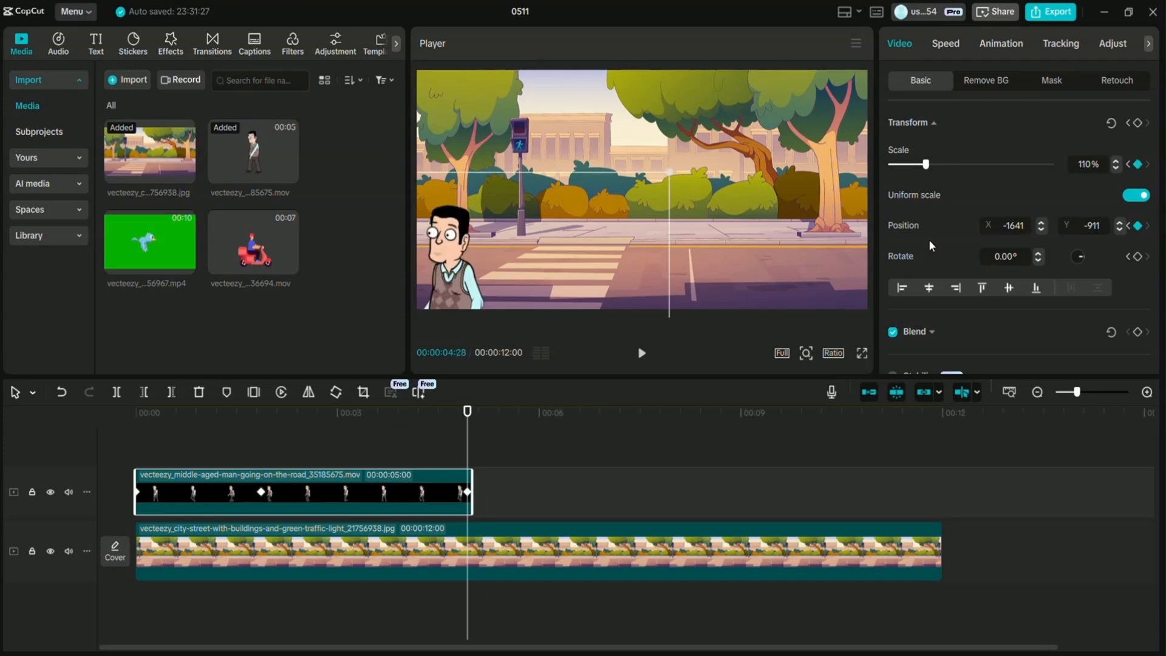
mouse_move(1142, 124)
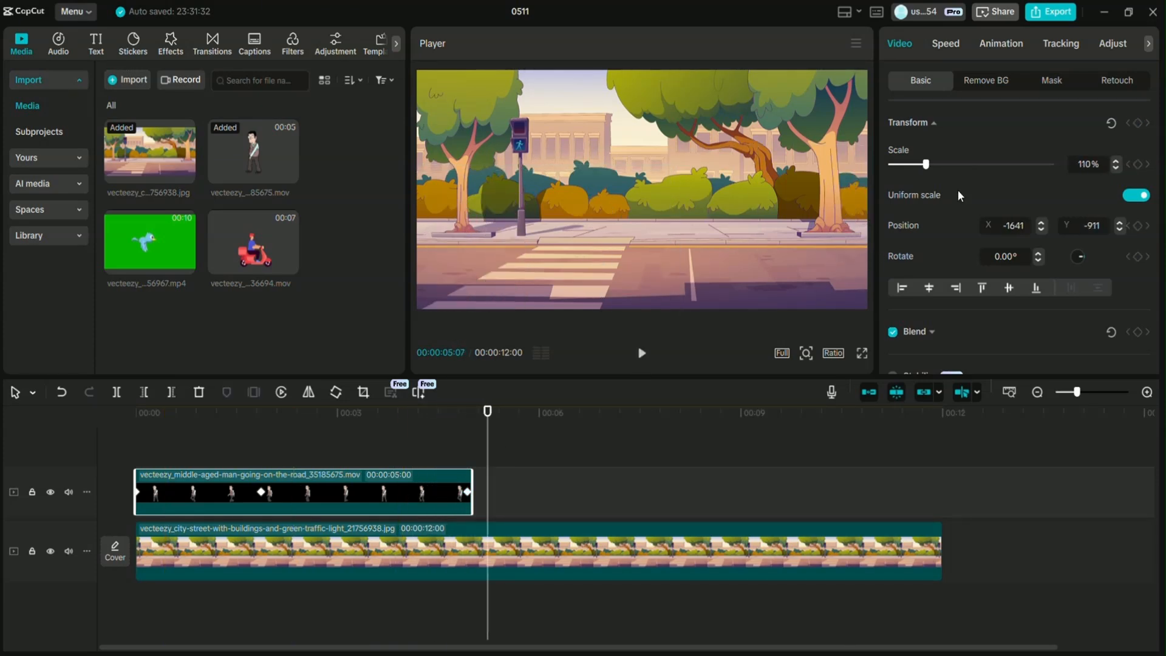
Set the man clip's Standard speed to 0.54x, stretching it to 9.3 seconds
click(945, 43)
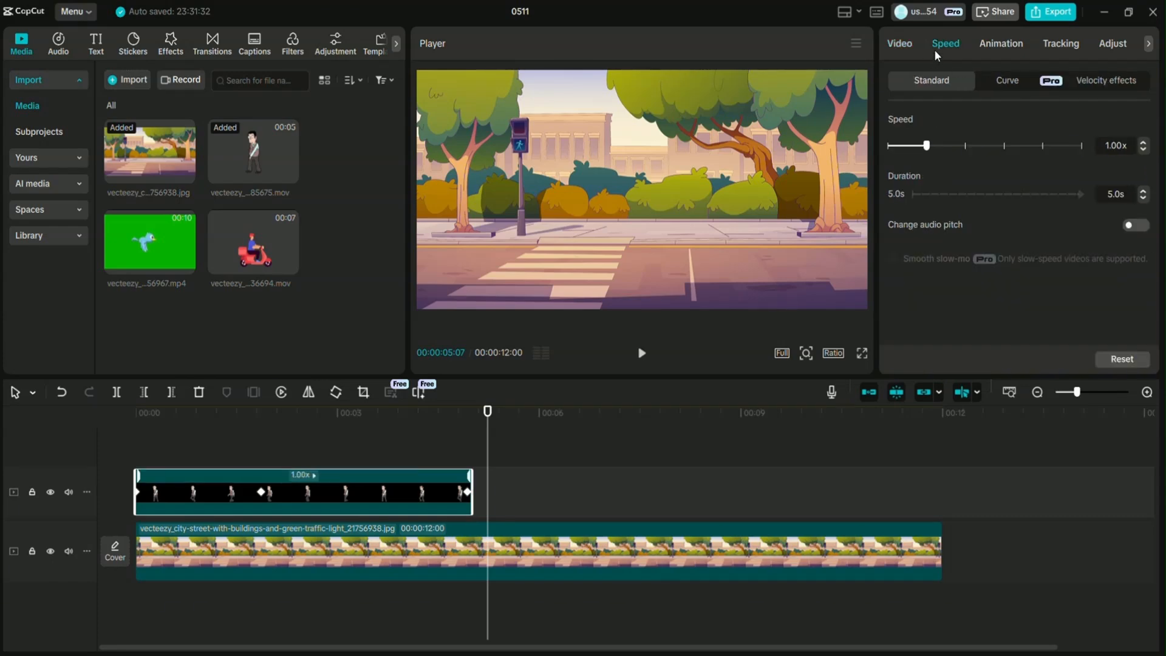
drag(928, 146, 909, 146)
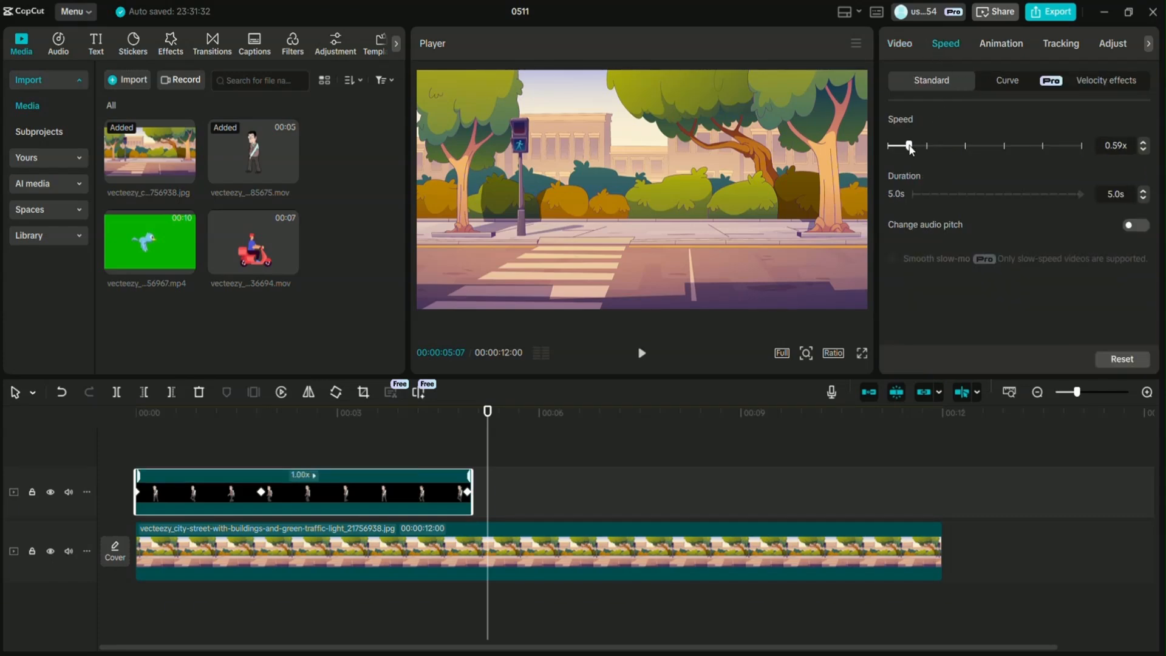
drag(910, 146, 906, 146)
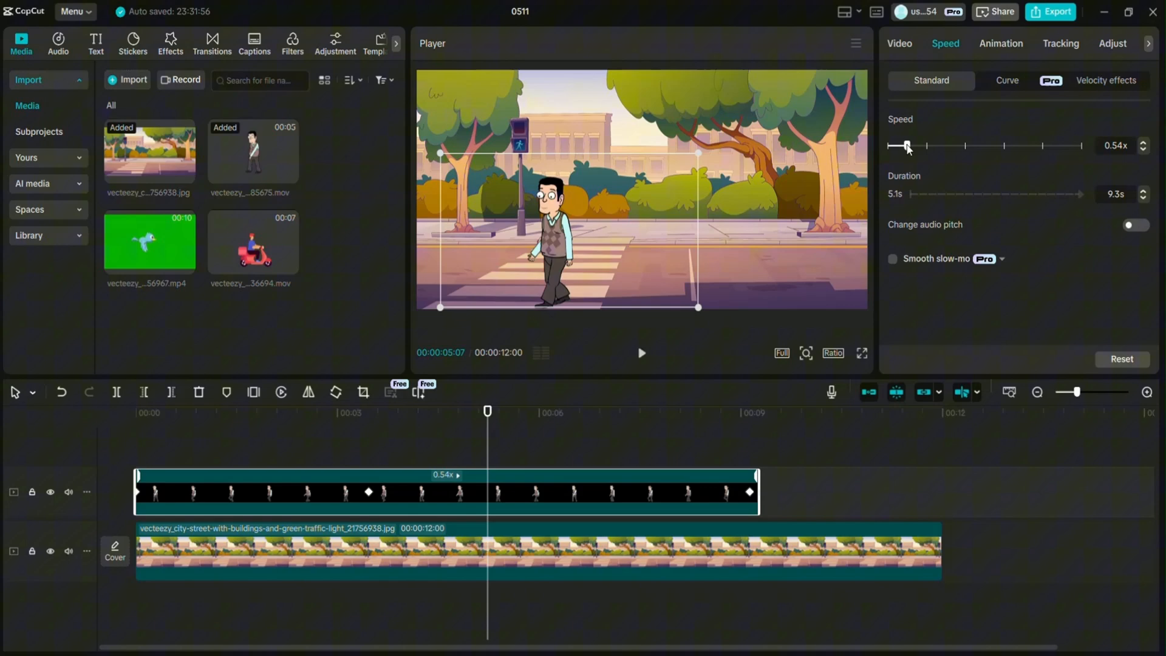
Preview the slowed walk from about two seconds in
click(292, 411)
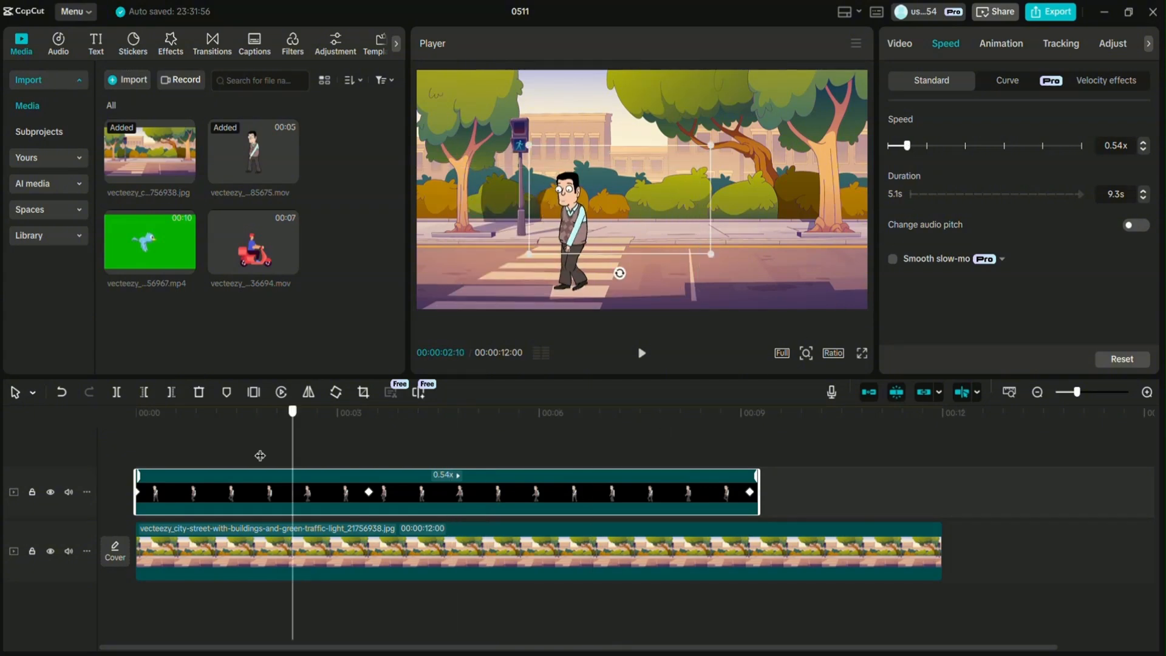
click(642, 352)
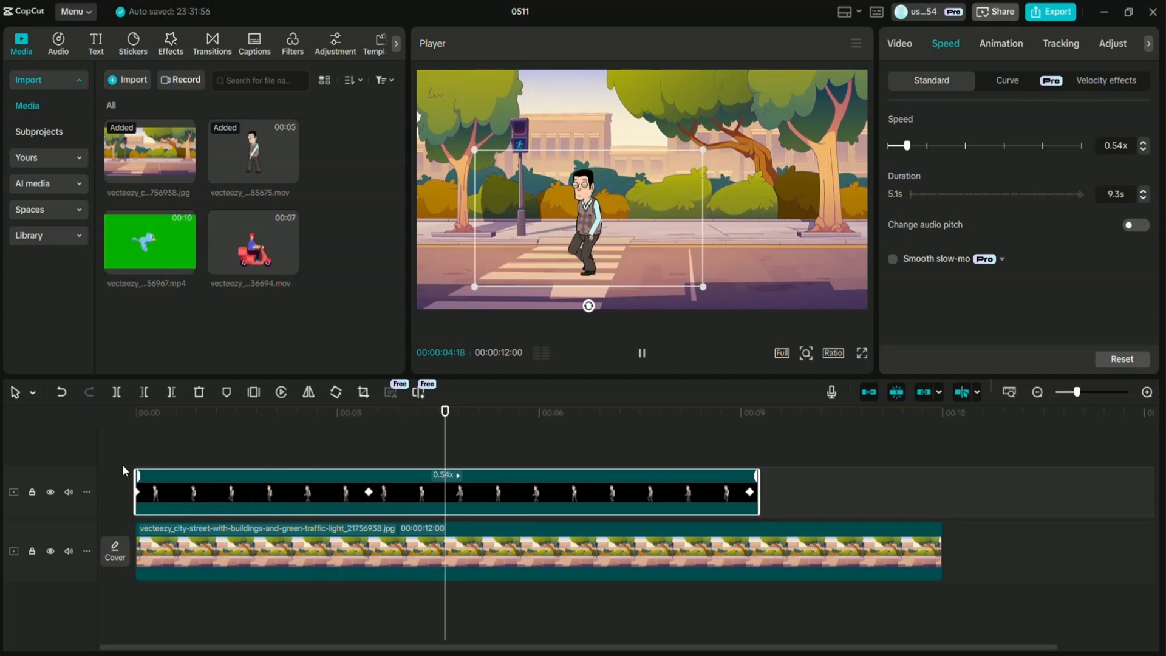
click(583, 411)
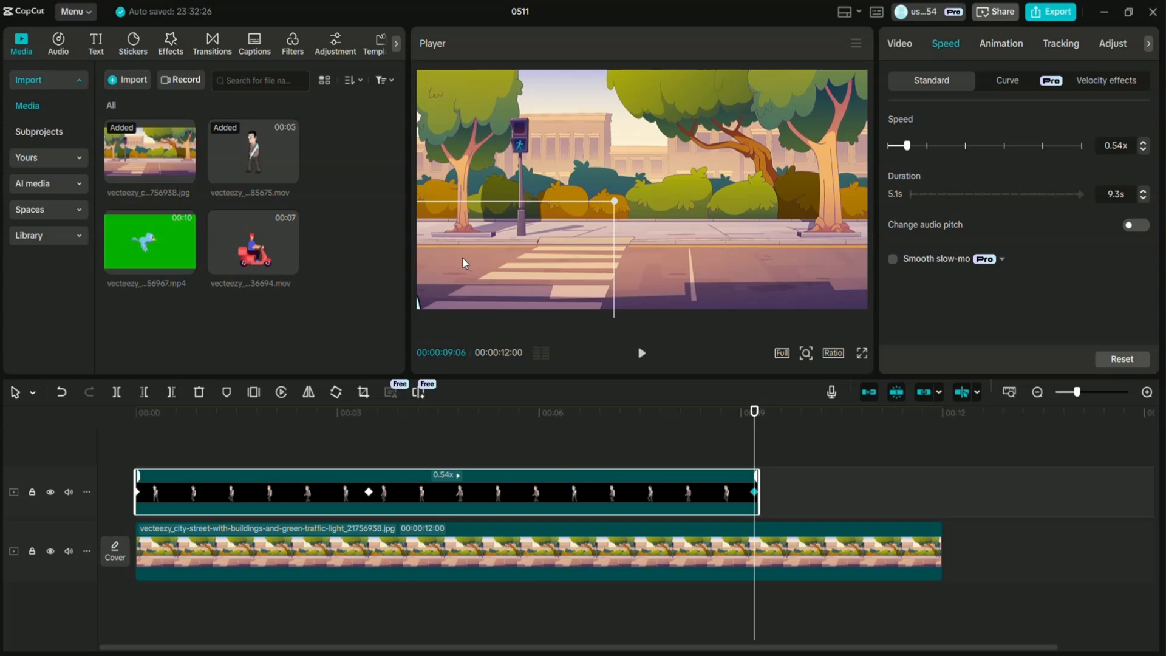
mouse_move(526, 284)
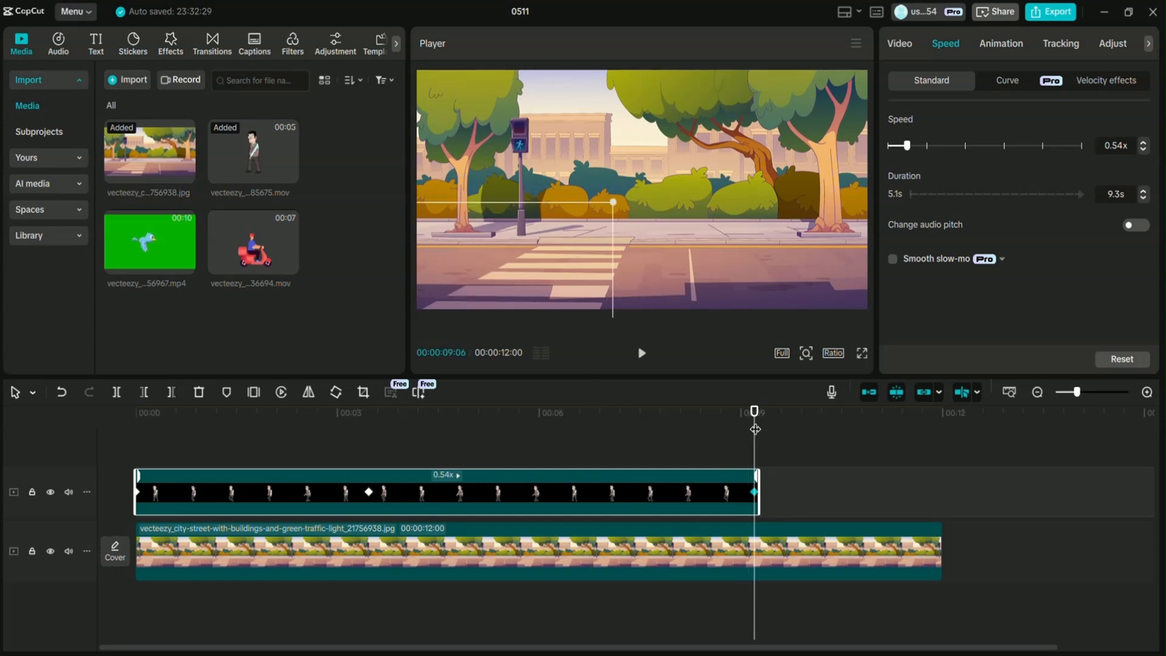
Play back the slowed walking animation and reposition the playhead
click(641, 353)
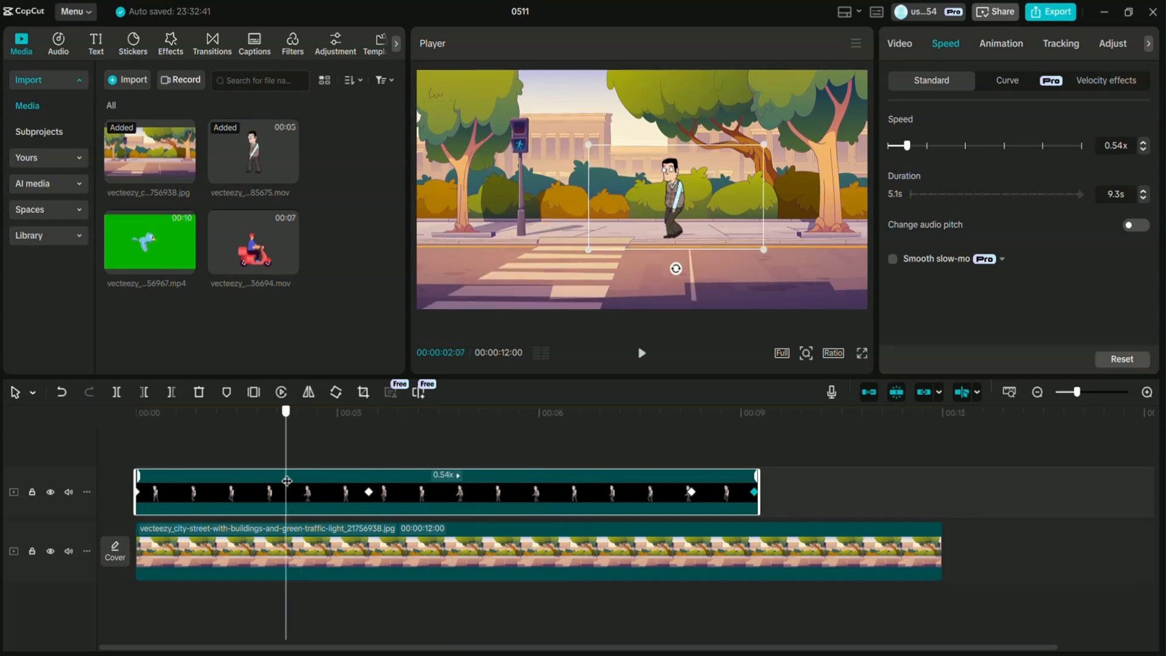
click(642, 353)
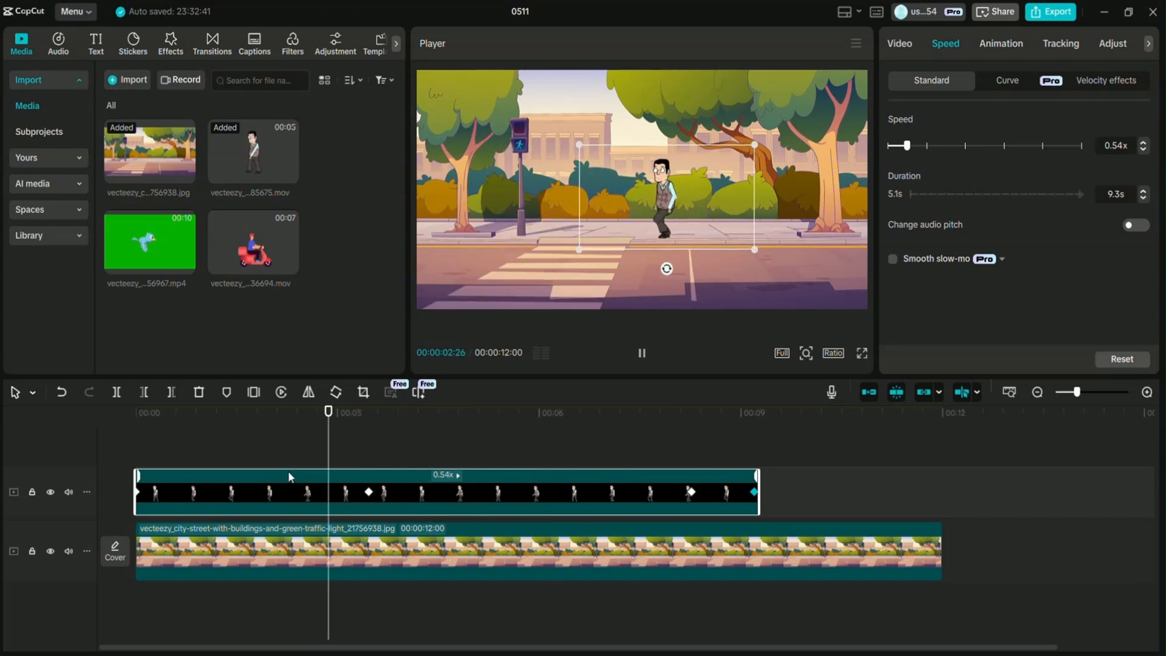
click(464, 410)
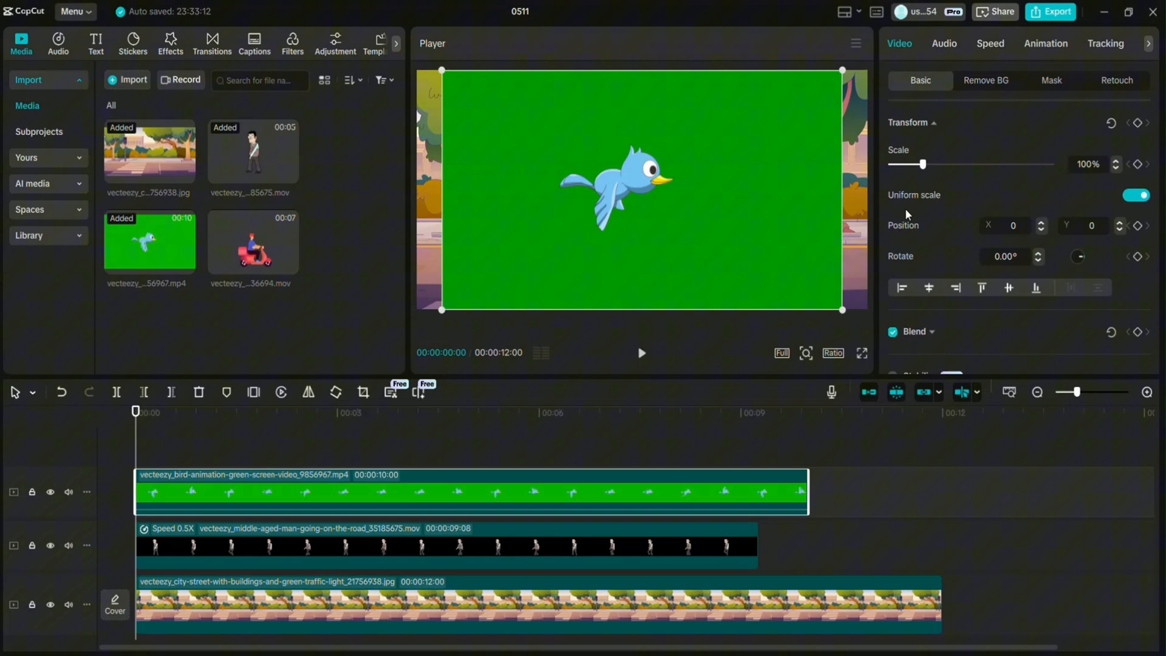
Key out the bird clip's green background with Chroma key under Remove BG
click(986, 80)
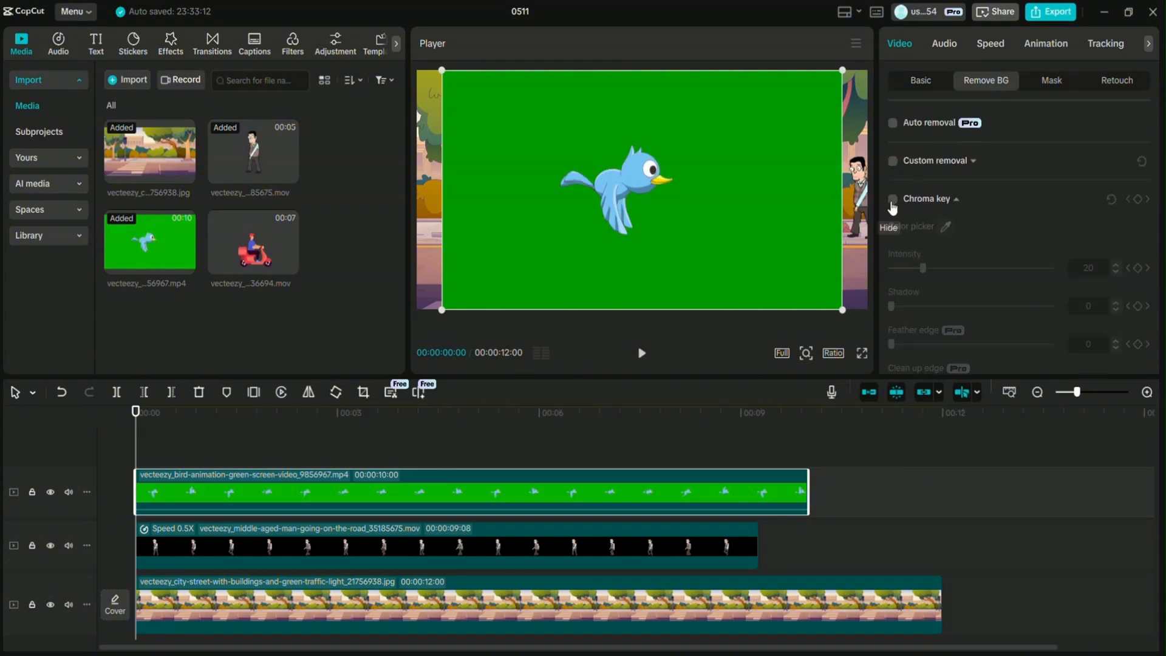
click(892, 199)
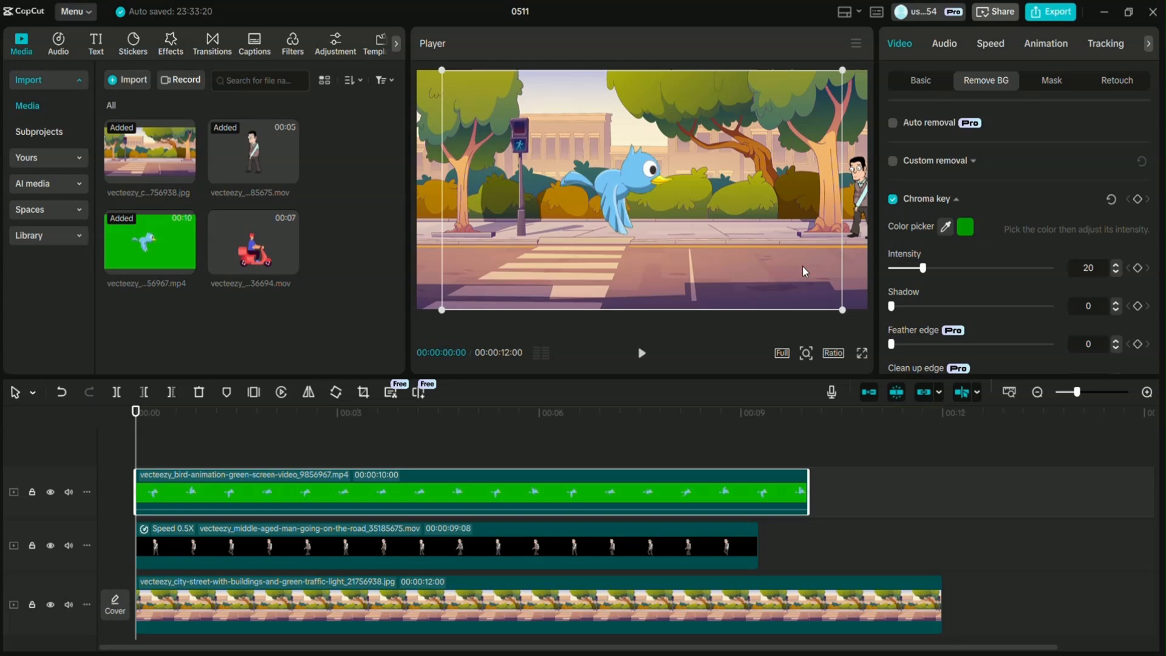
click(921, 80)
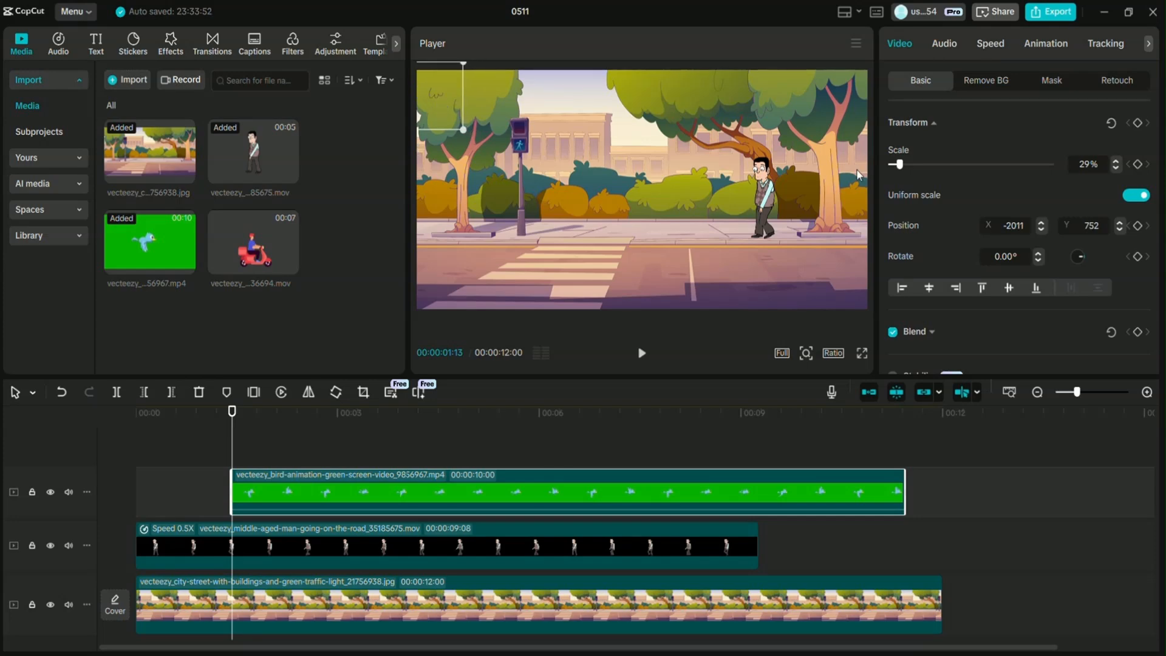
mouse_move(1137, 124)
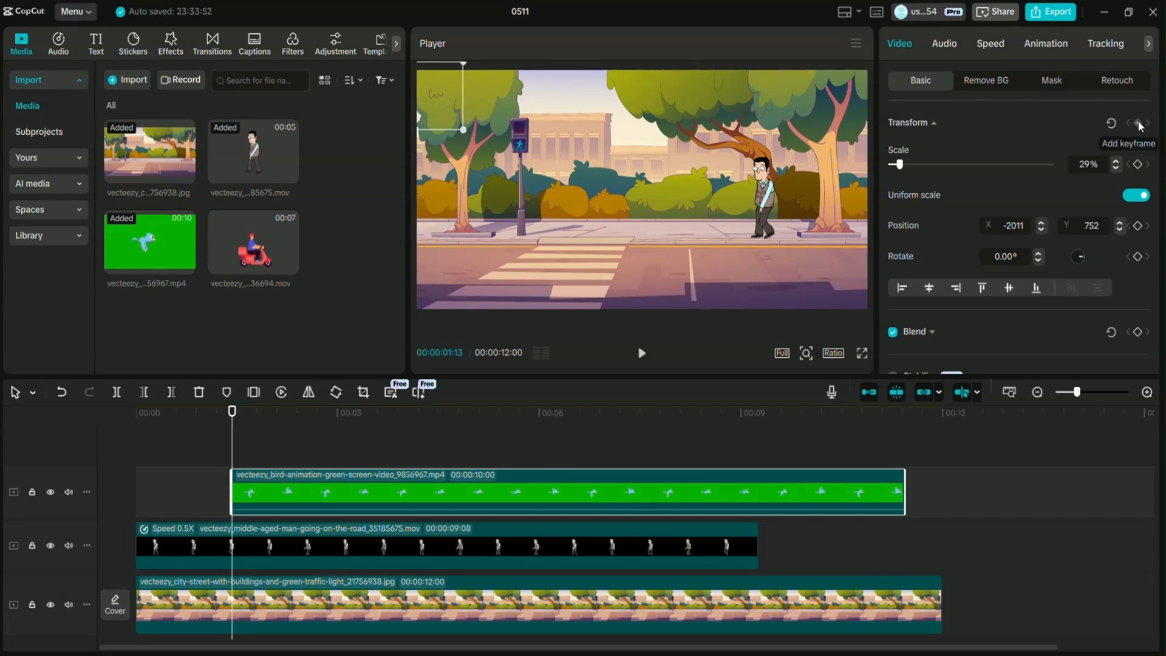
Record the bird's starting keyframe and step to later moments for further position keyframes
click(1140, 124)
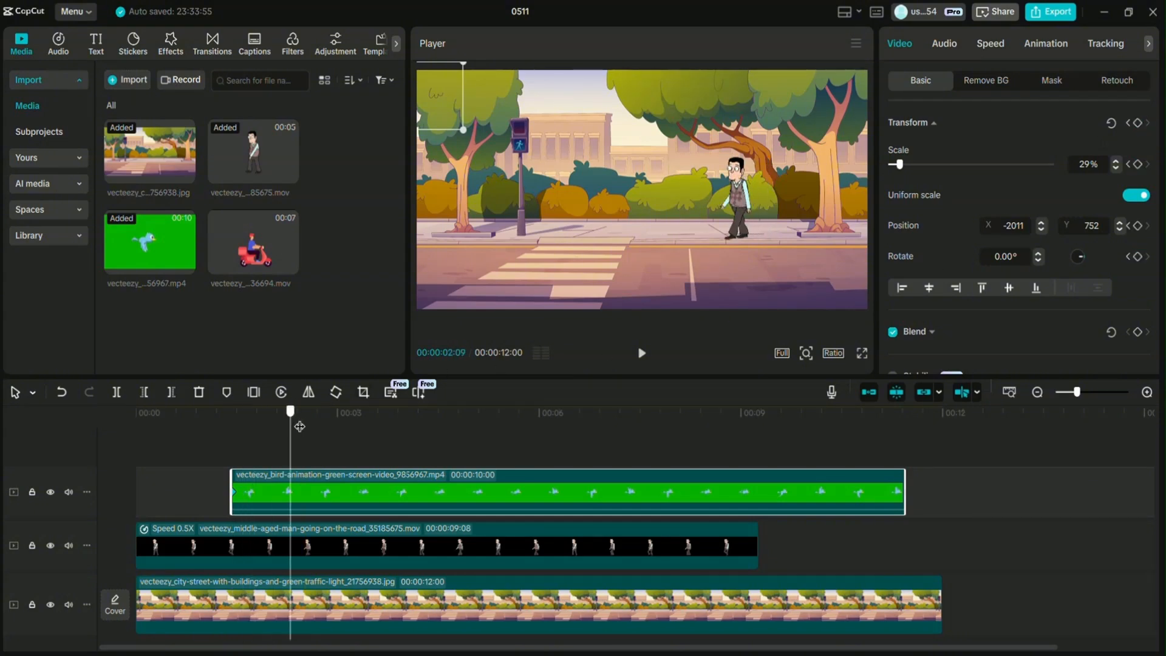
click(347, 411)
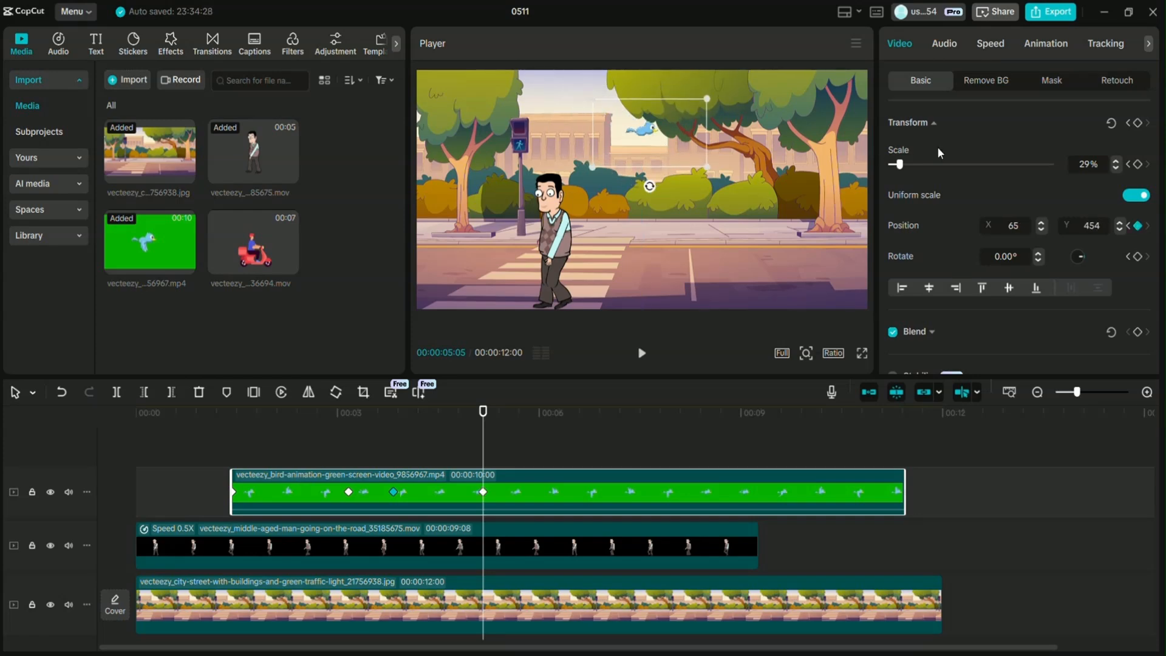
mouse_move(1141, 124)
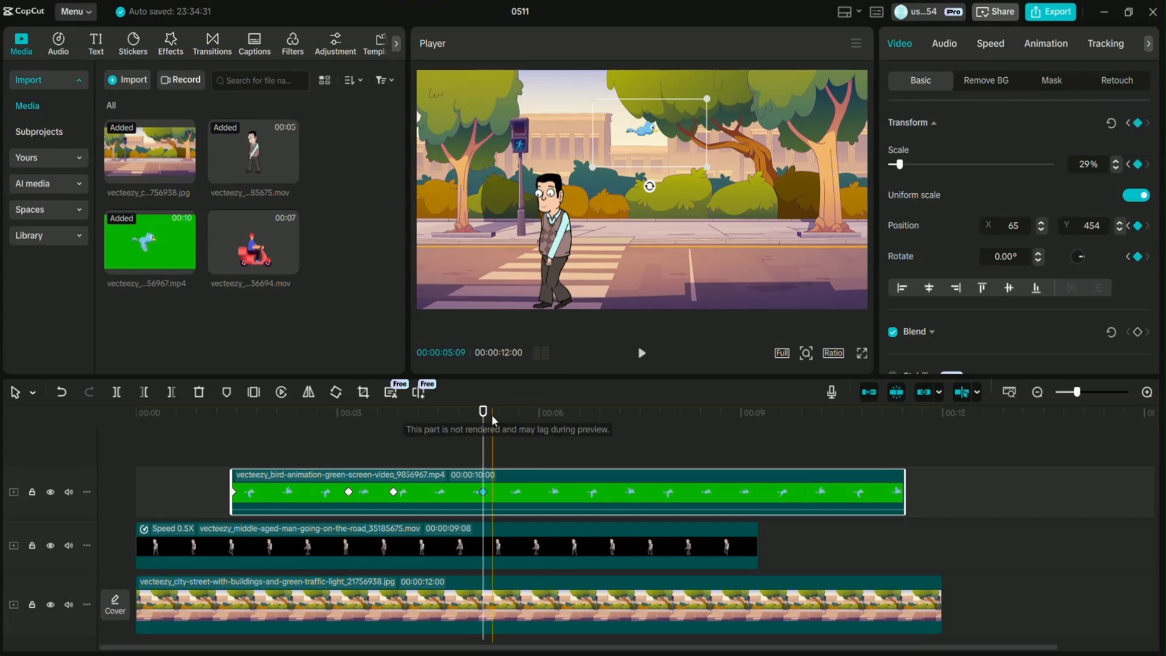
click(643, 410)
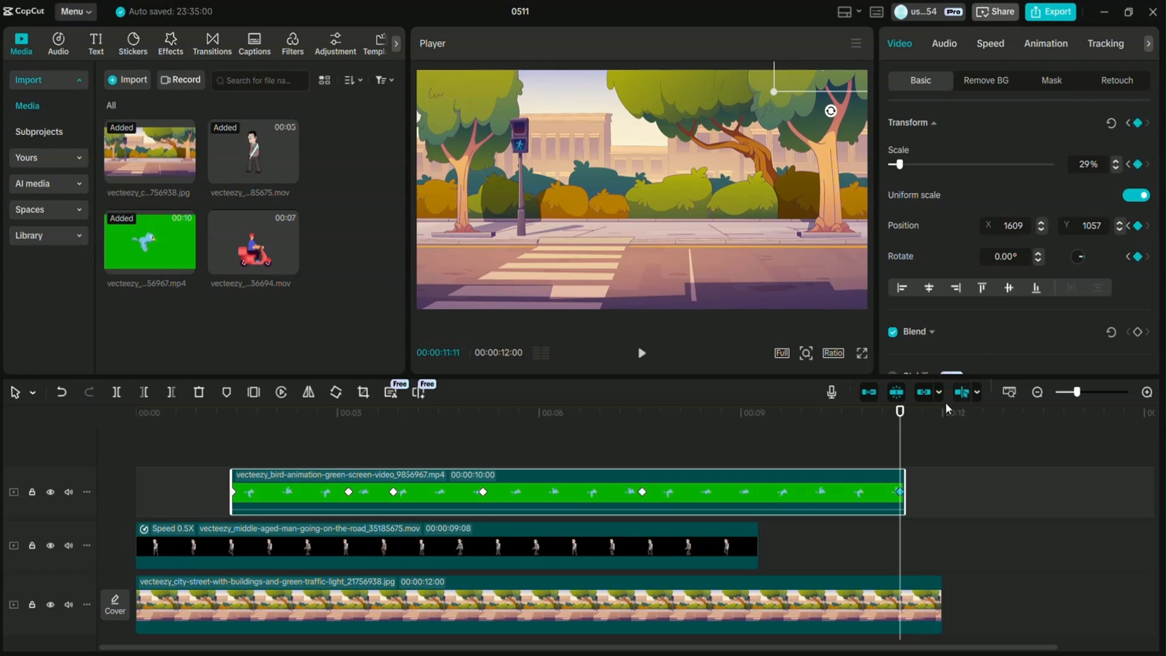
Play back the bird's flight across the scene from an earlier point
click(360, 413)
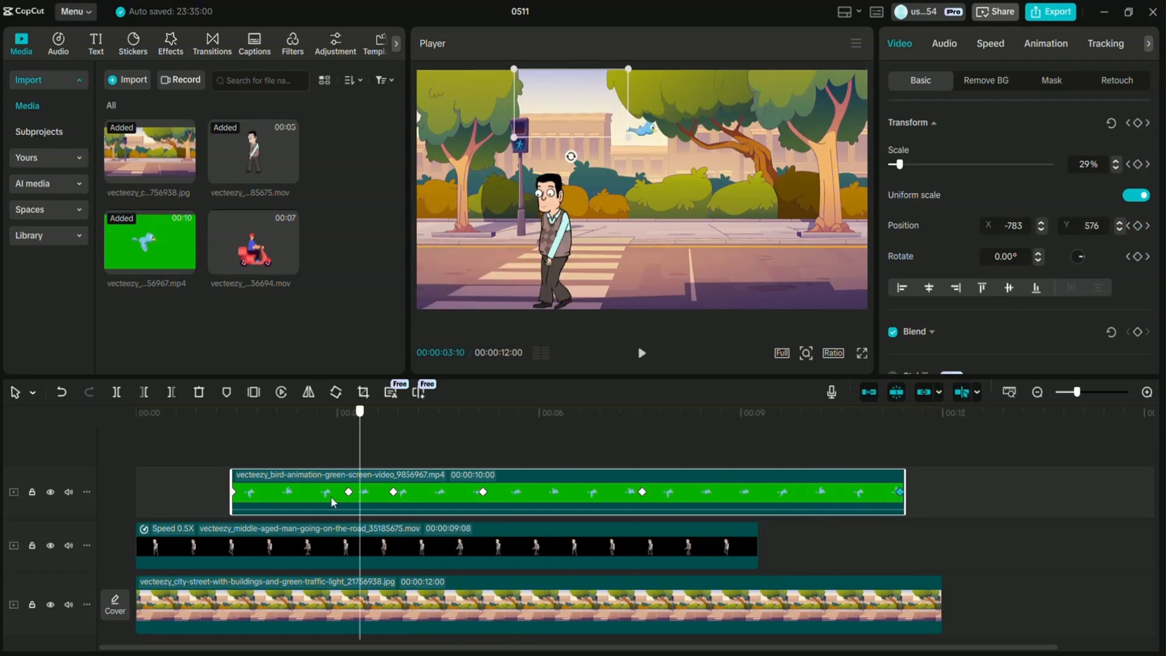
click(642, 352)
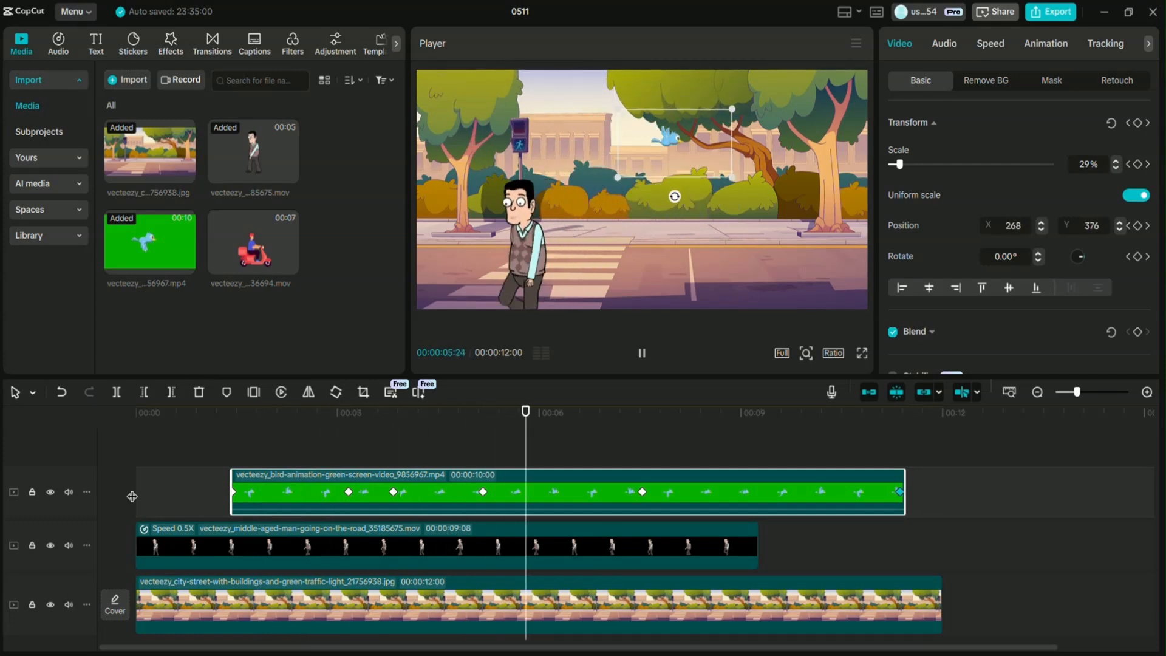
click(797, 410)
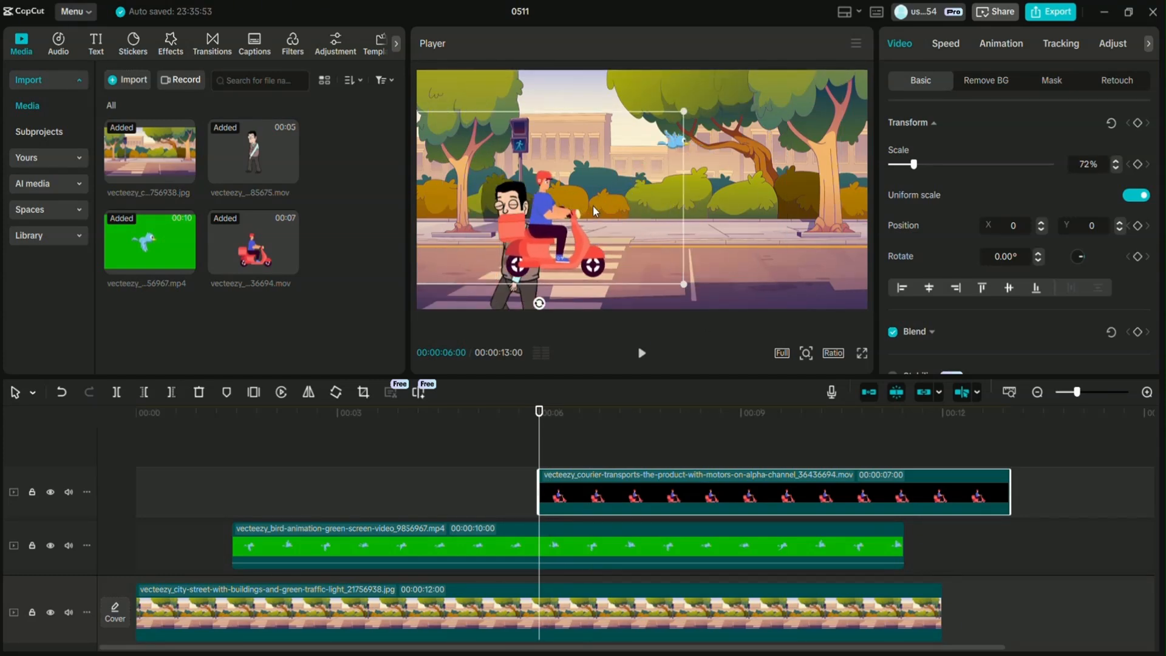
Keyframe the moped's start and end positions riding across the street, then check playback
click(611, 411)
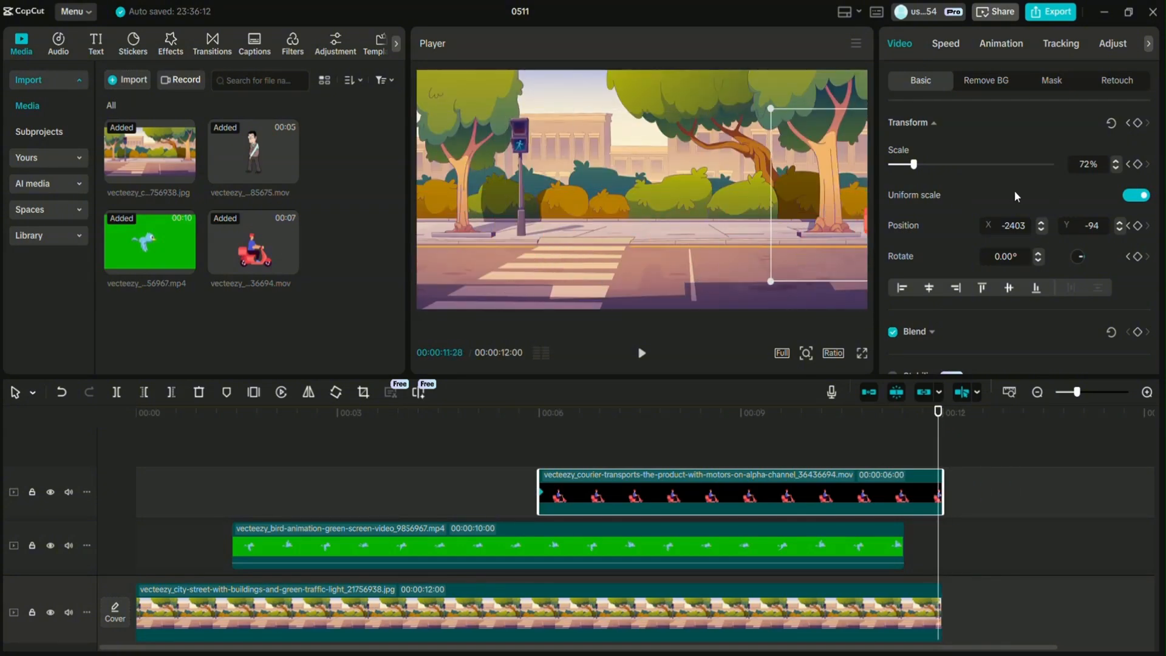
click(411, 412)
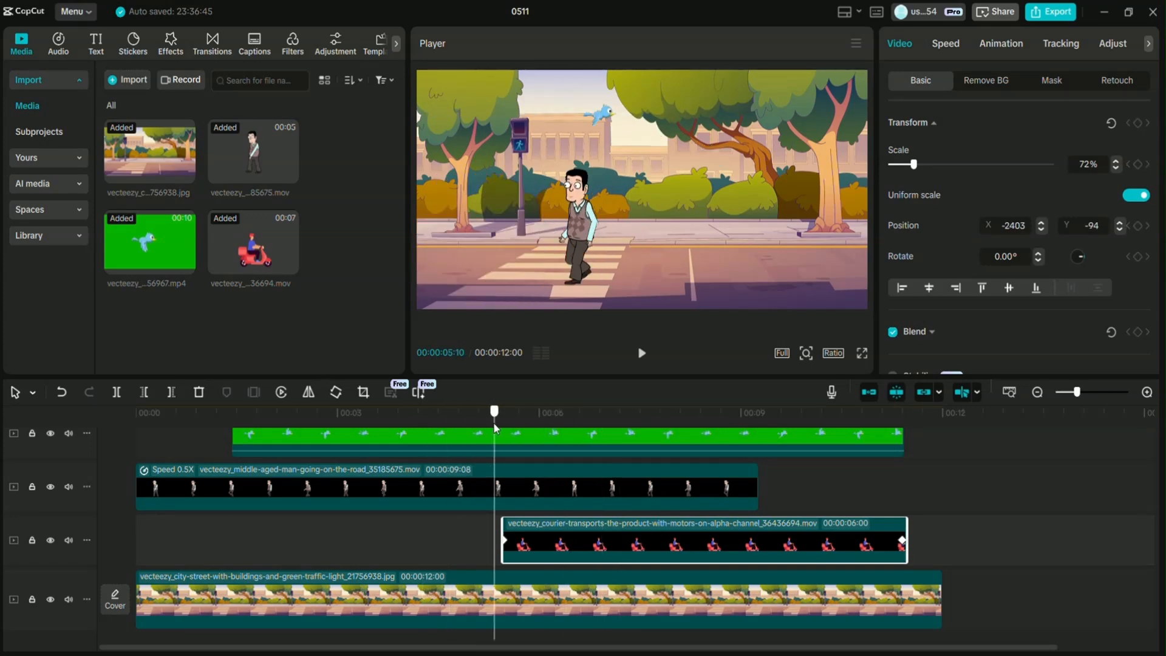
click(642, 352)
text(bird chi)
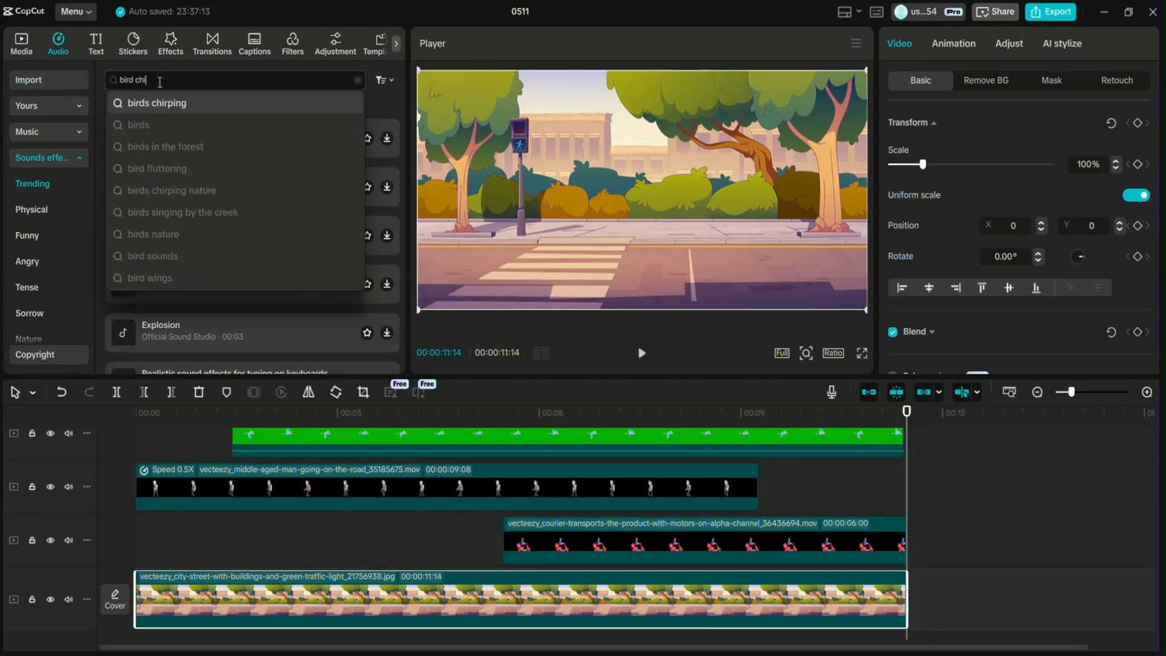
Search sound effects for "bird chirping" and preview the Morning_bird chirping track
key(Enter)
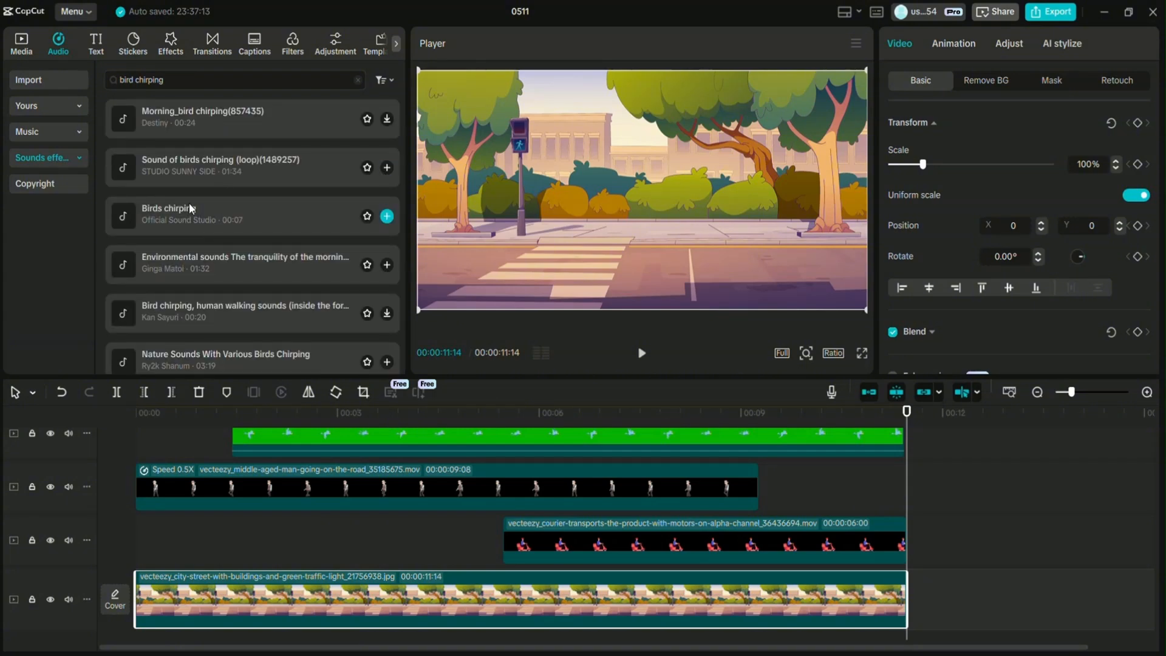
click(219, 121)
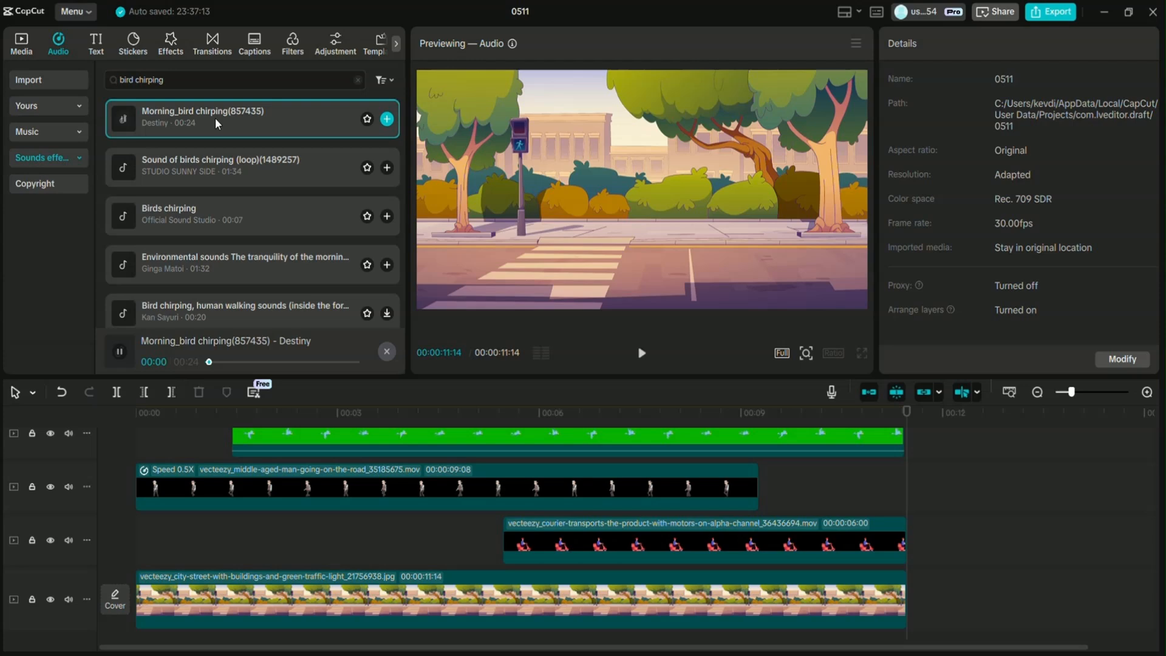